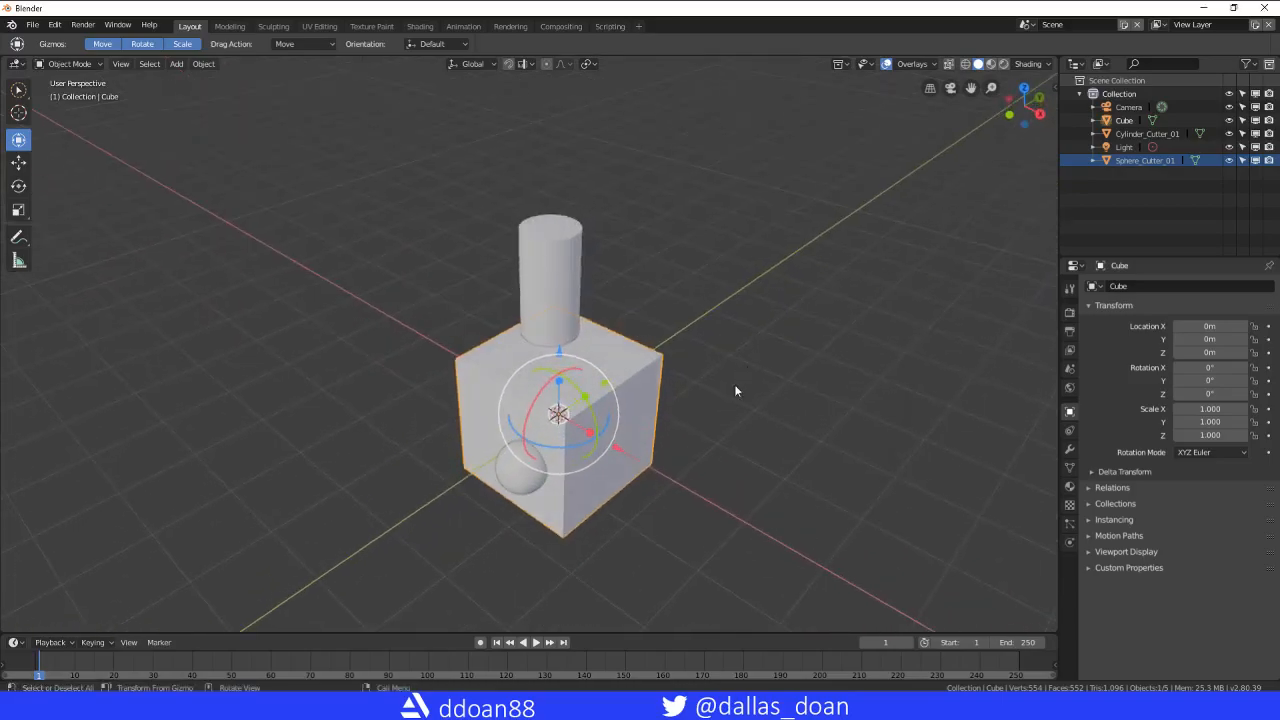
- Give the cube a Boolean modifier with Object Cylinder_Cutter_01 and Operation Difference
left_click(545, 270)
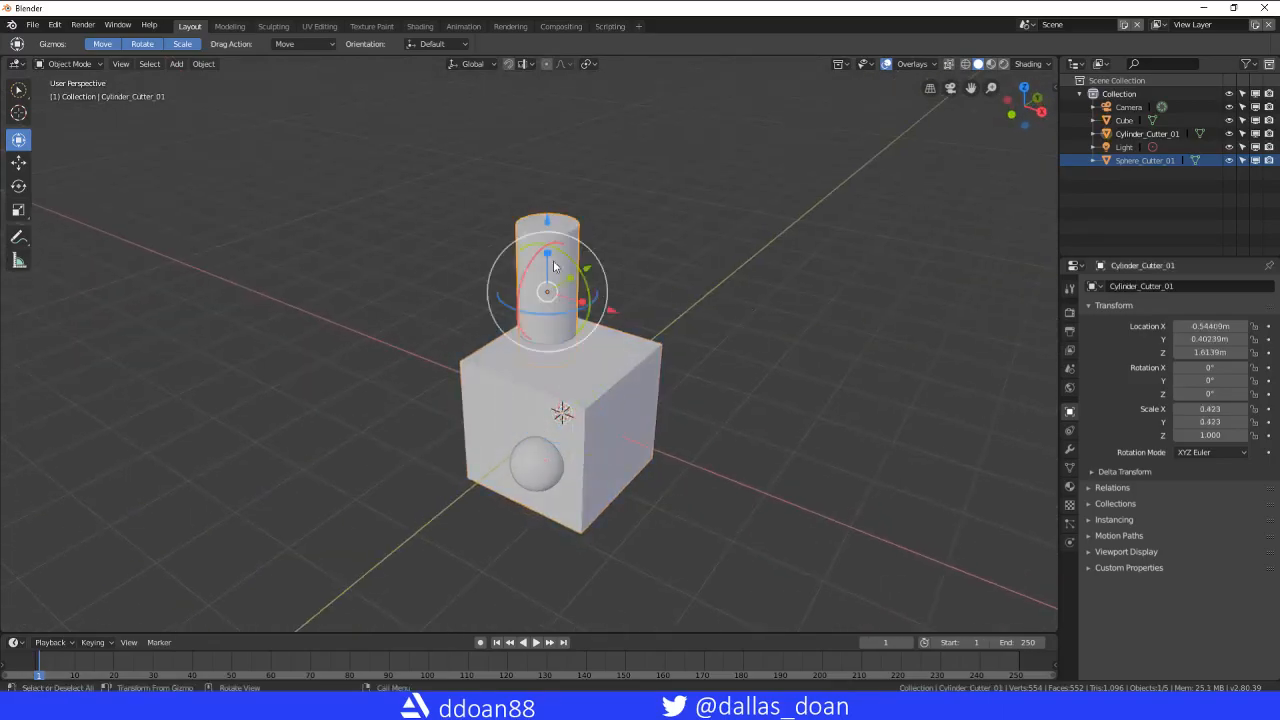
left_click_drag(555, 265, 775, 295)
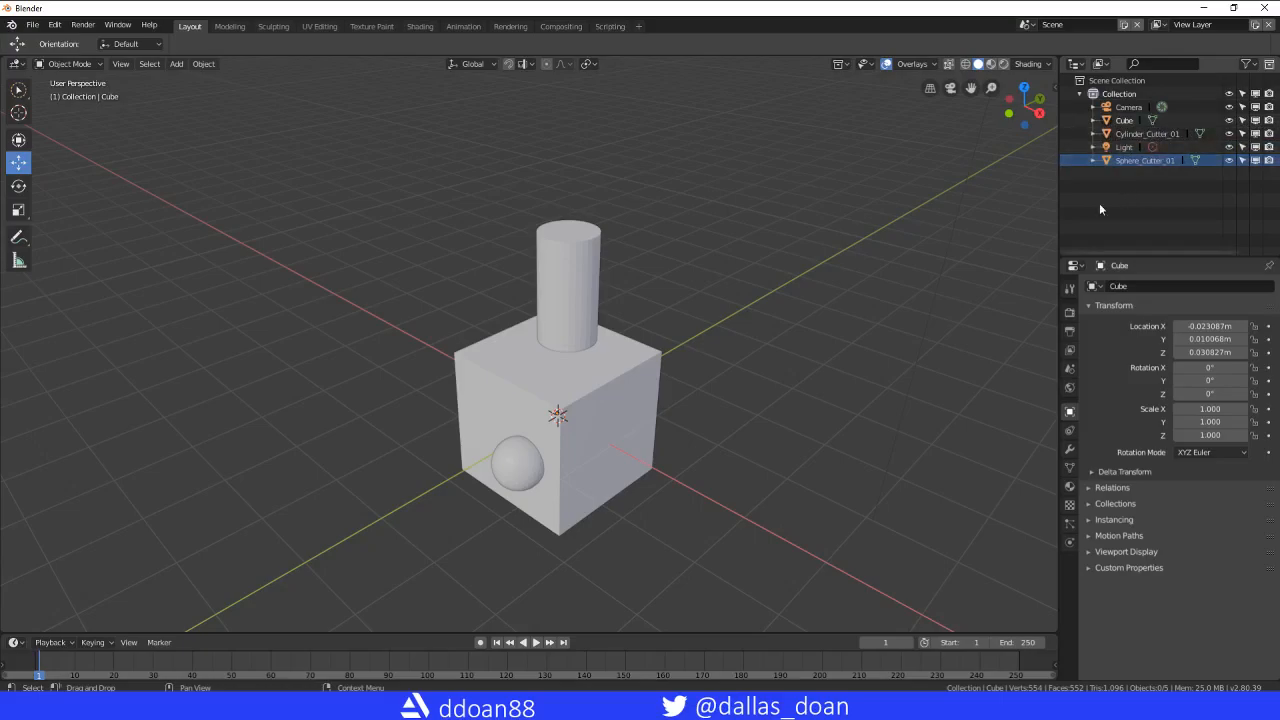
mouse_move(788, 220)
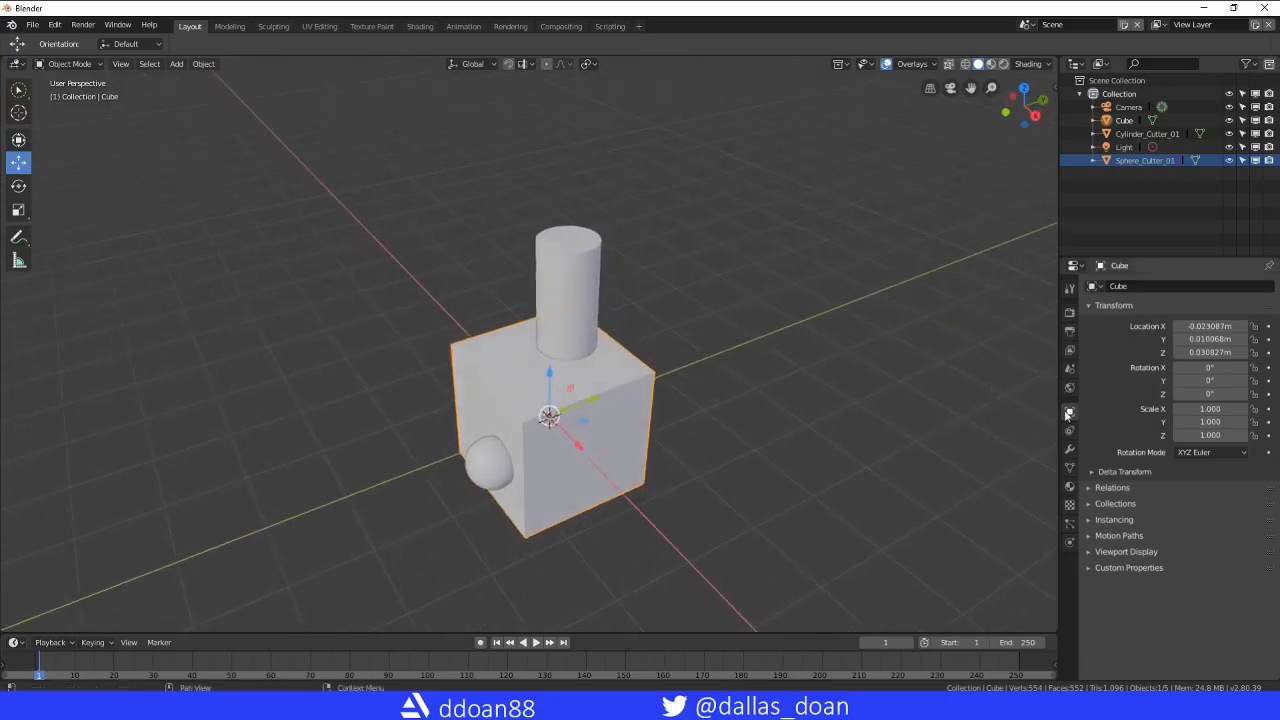
mouse_move(766, 397)
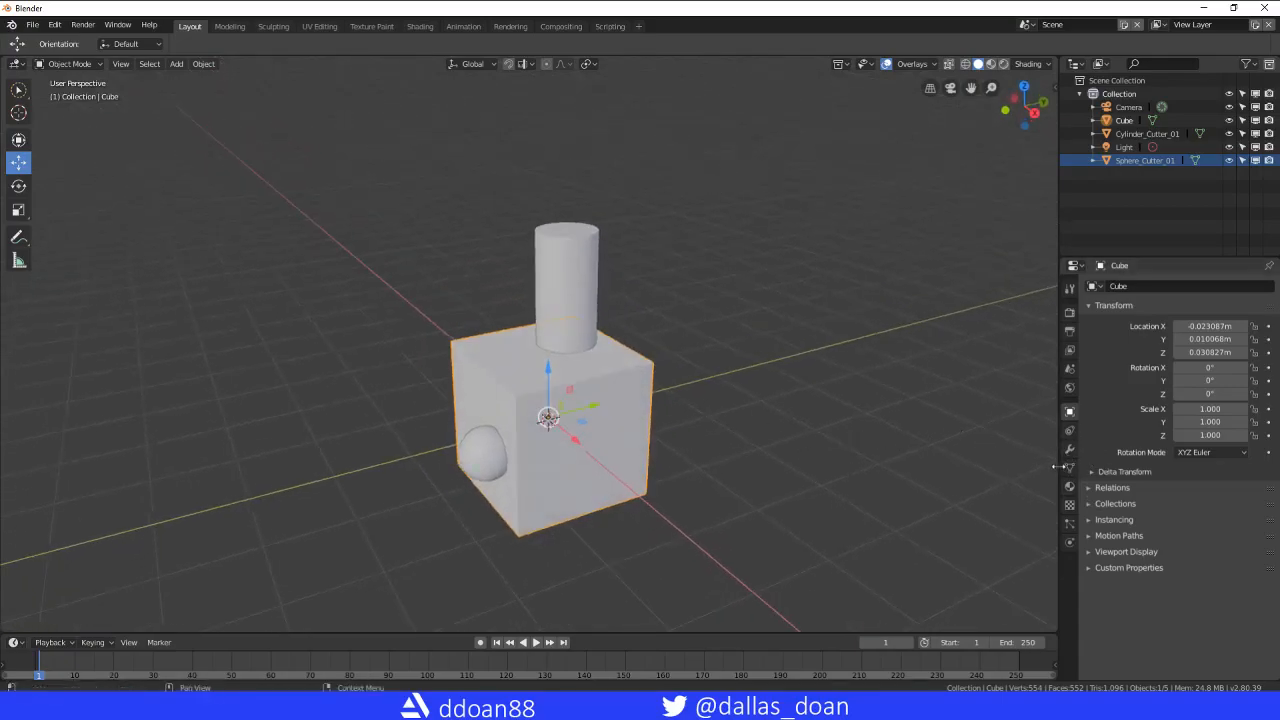
left_click(1069, 449)
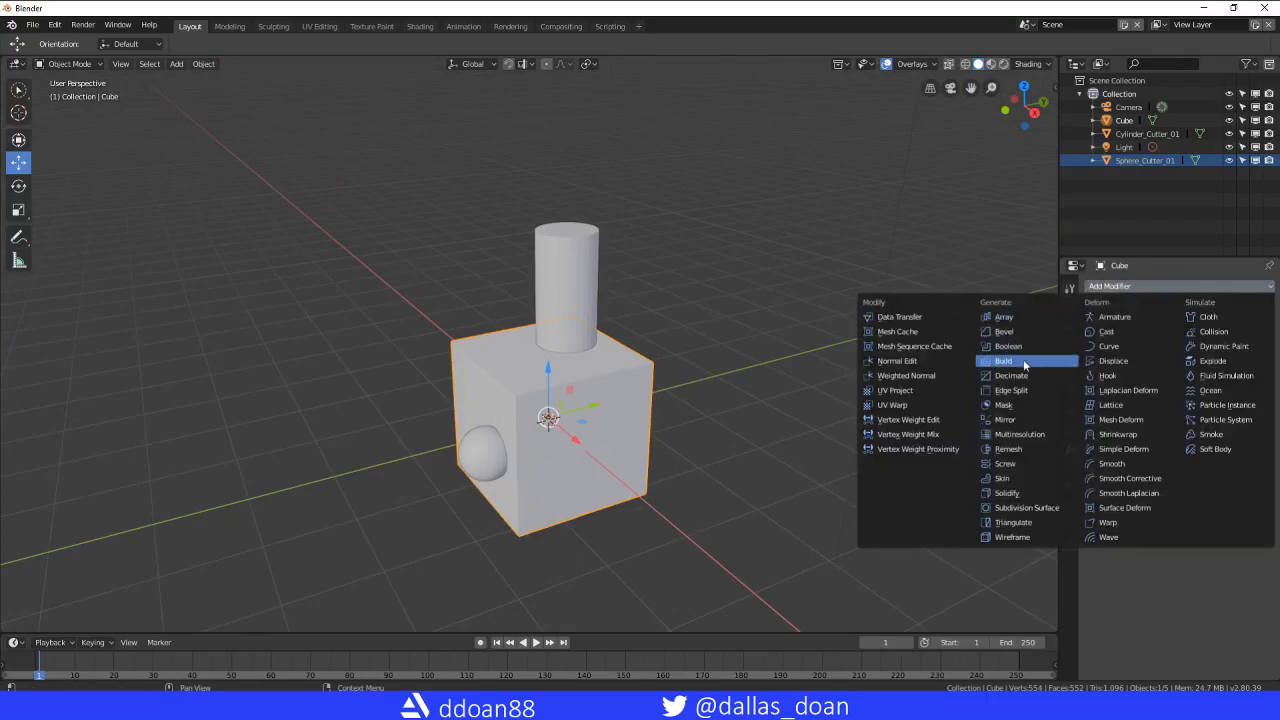
left_click(1008, 346)
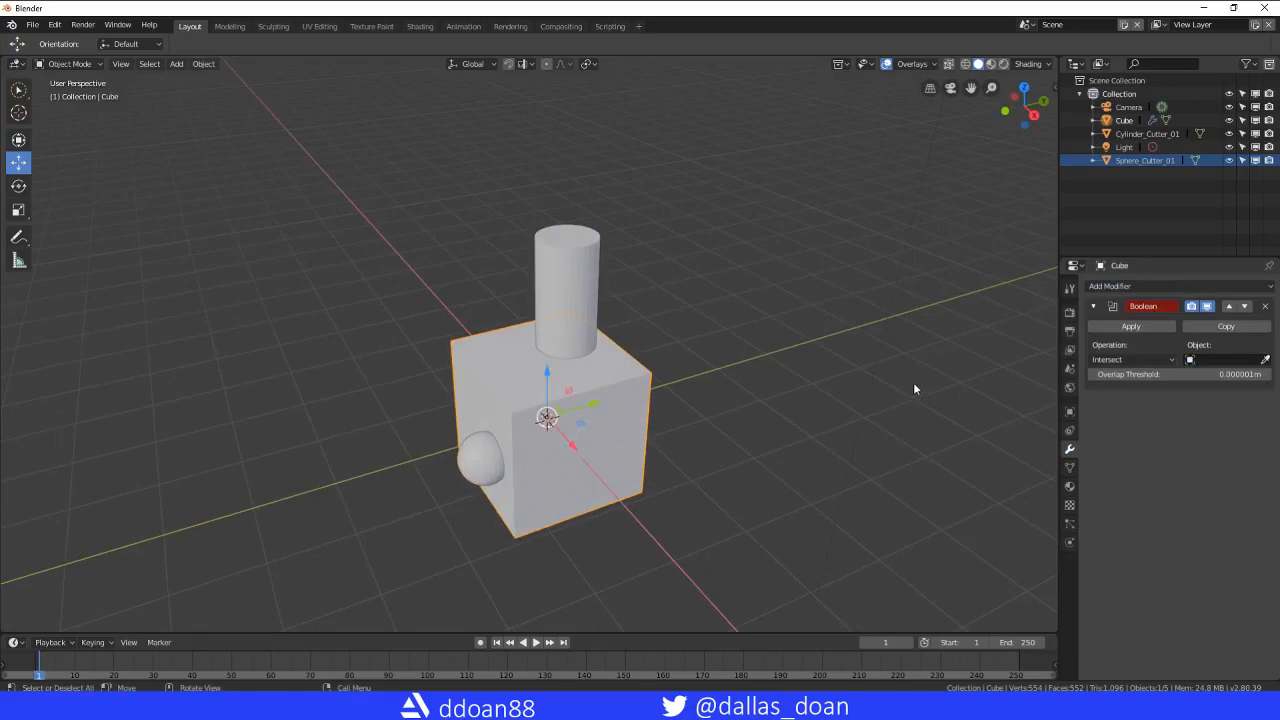
left_click(1205, 359)
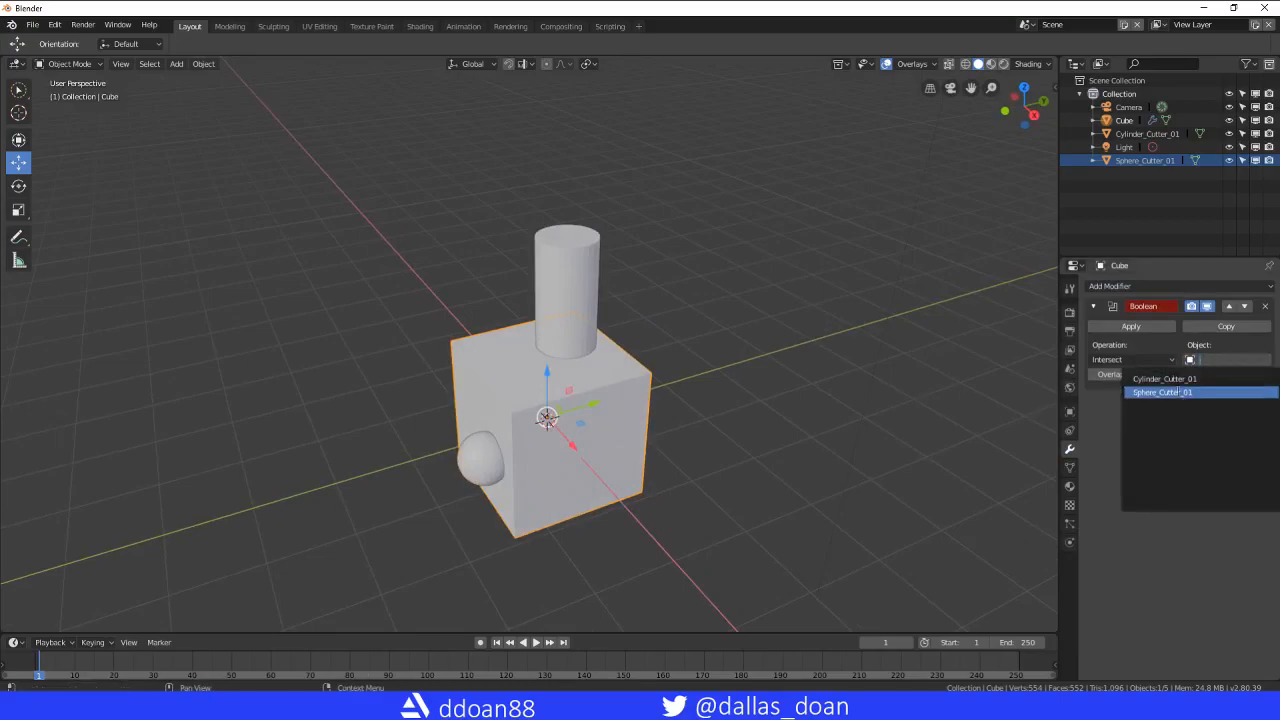
left_click(1171, 378)
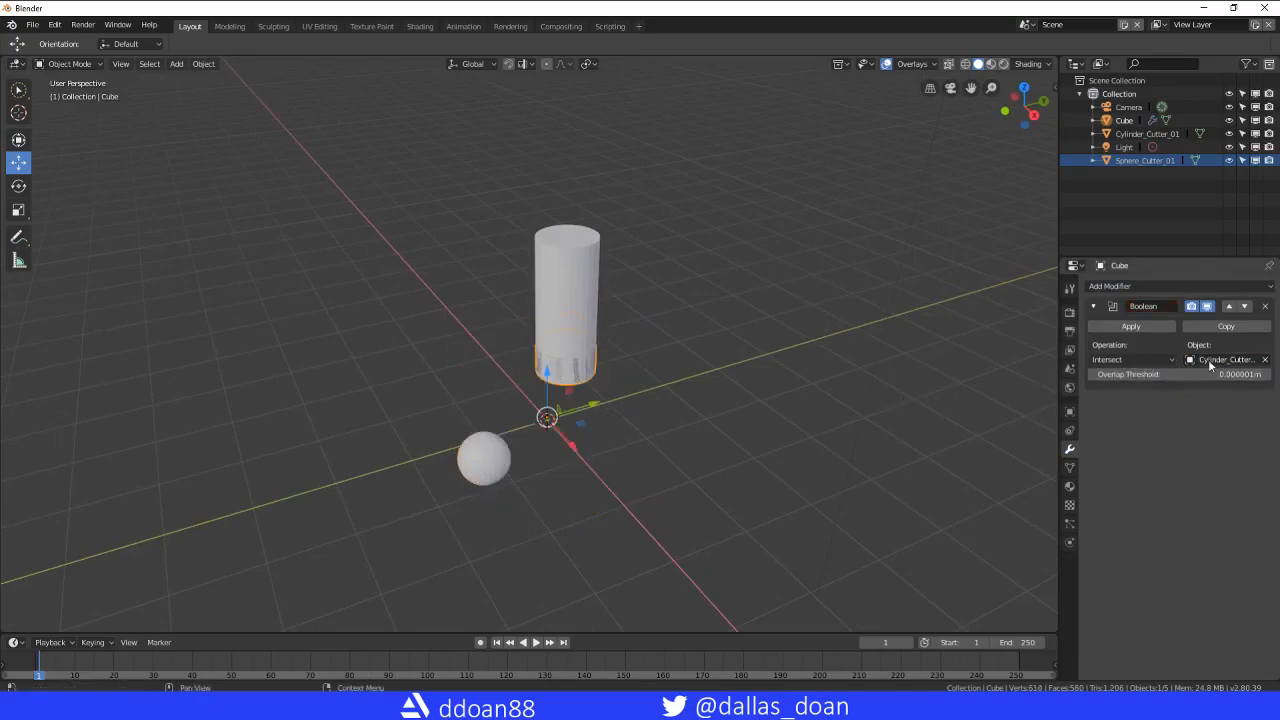
left_click(1125, 359)
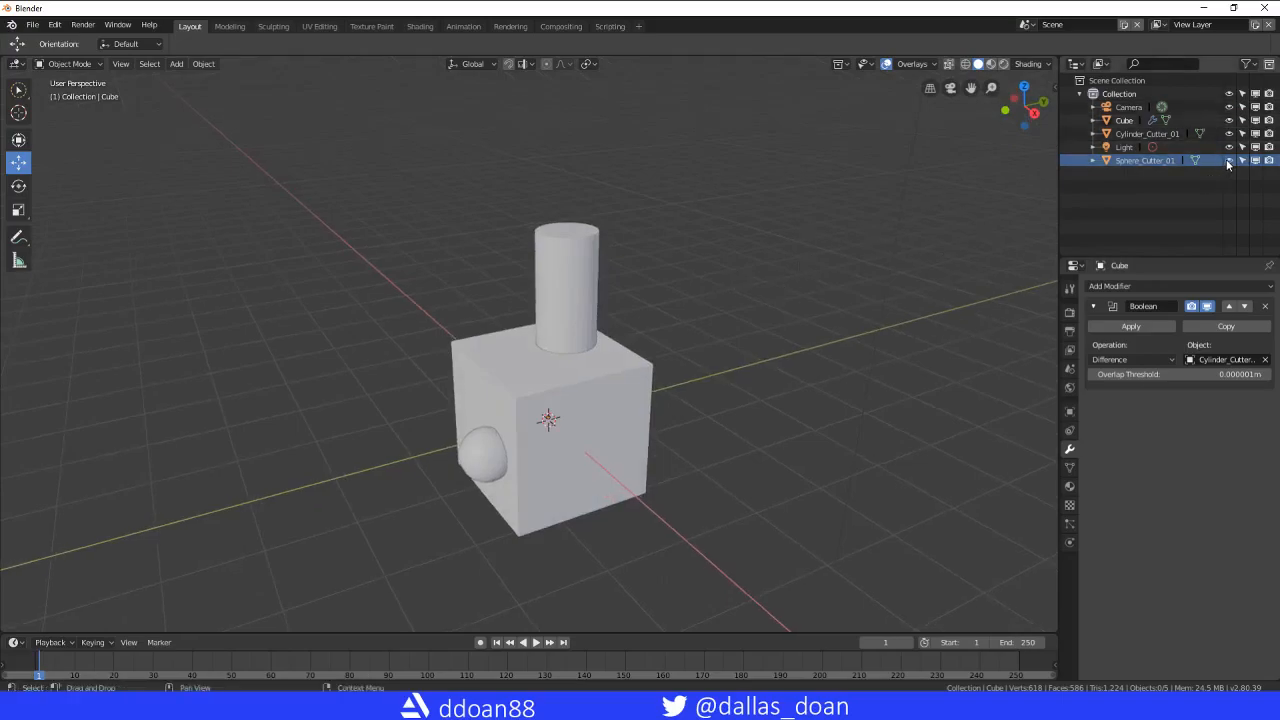
left_click(1224, 134)
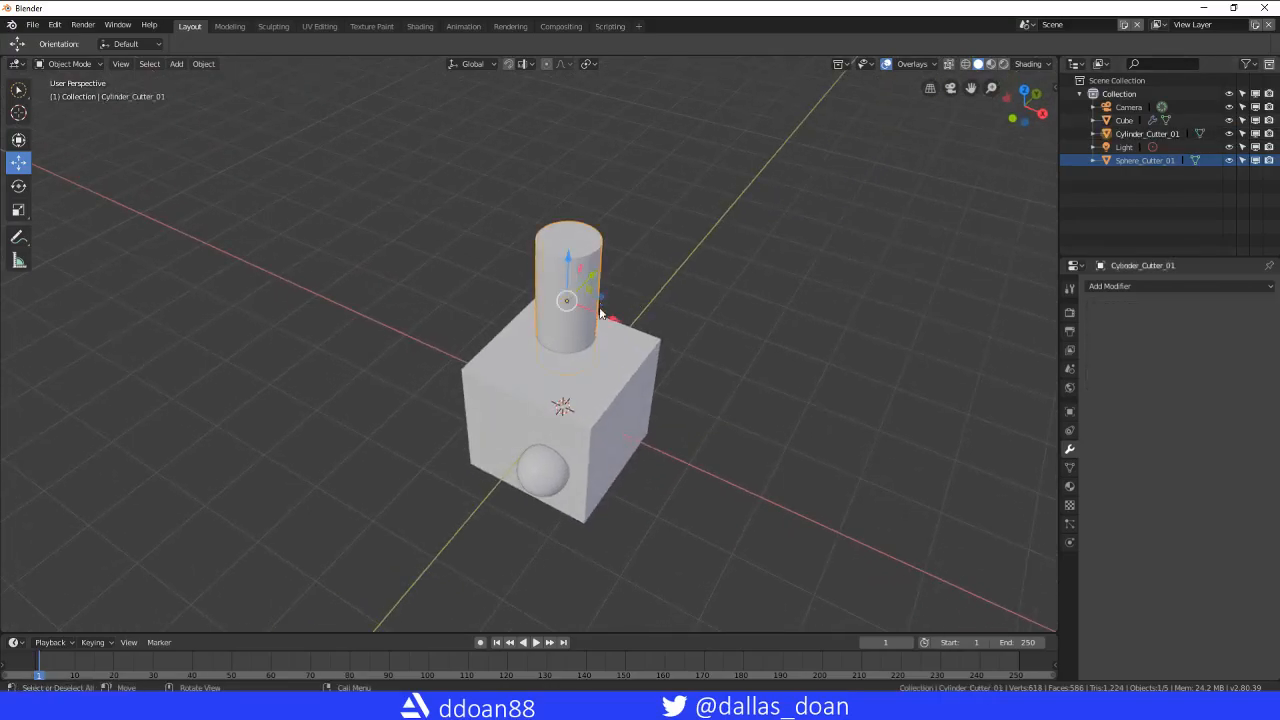
- Orbit the view to look down on the cube's top and its round hole
left_click_drag(567, 300, 604, 316)
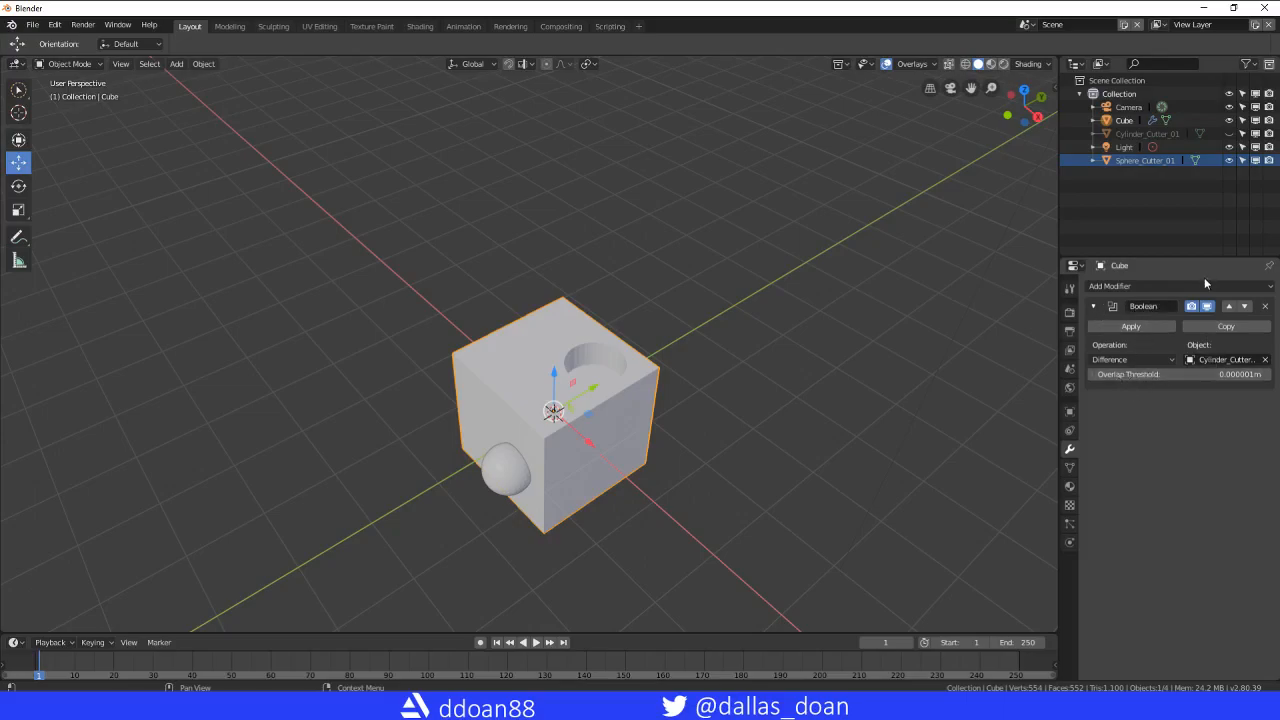
- Add a second Boolean modifier set to Difference, subtracting Sphere_Cutter_01 from the cube
left_click(1145, 285)
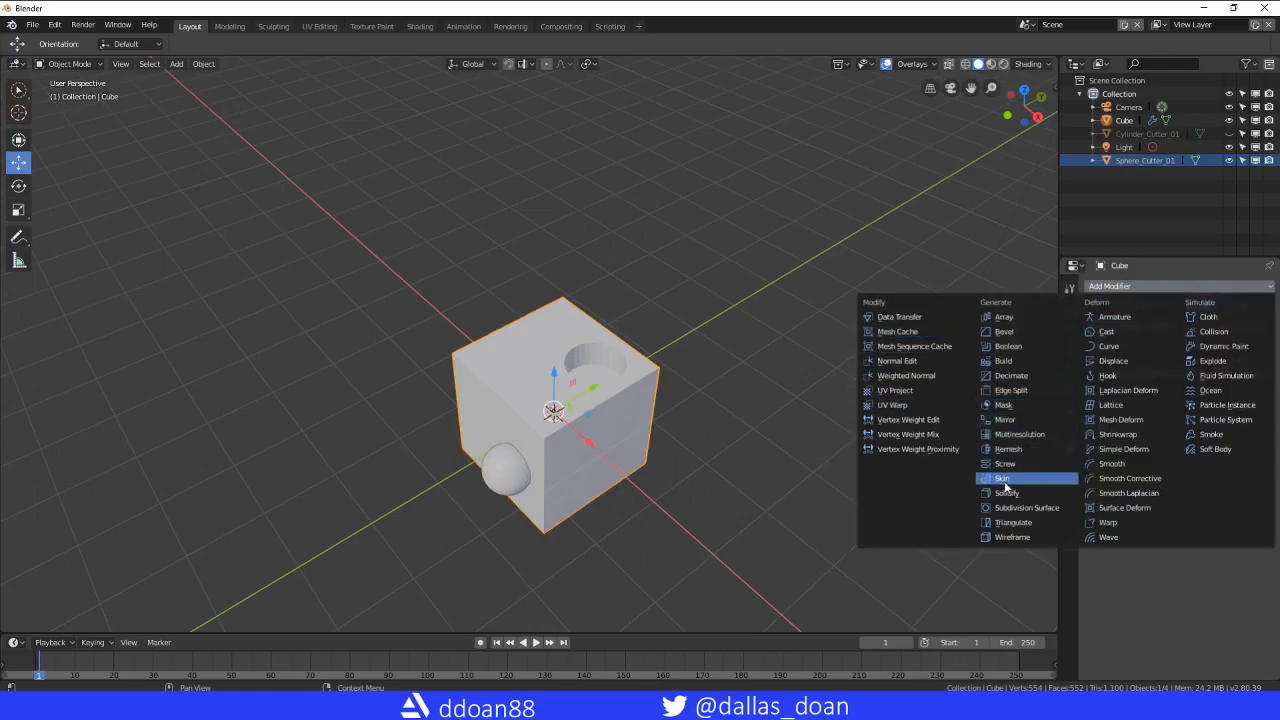
mouse_move(1003, 360)
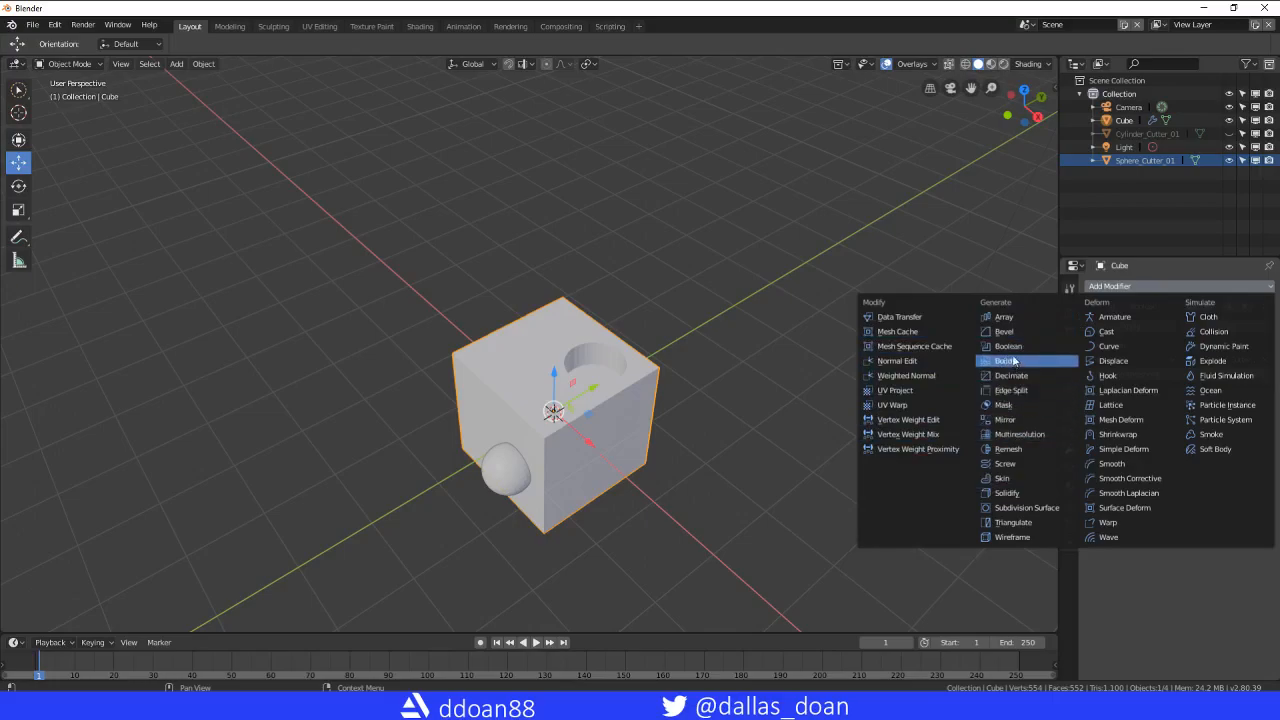
left_click(1007, 346)
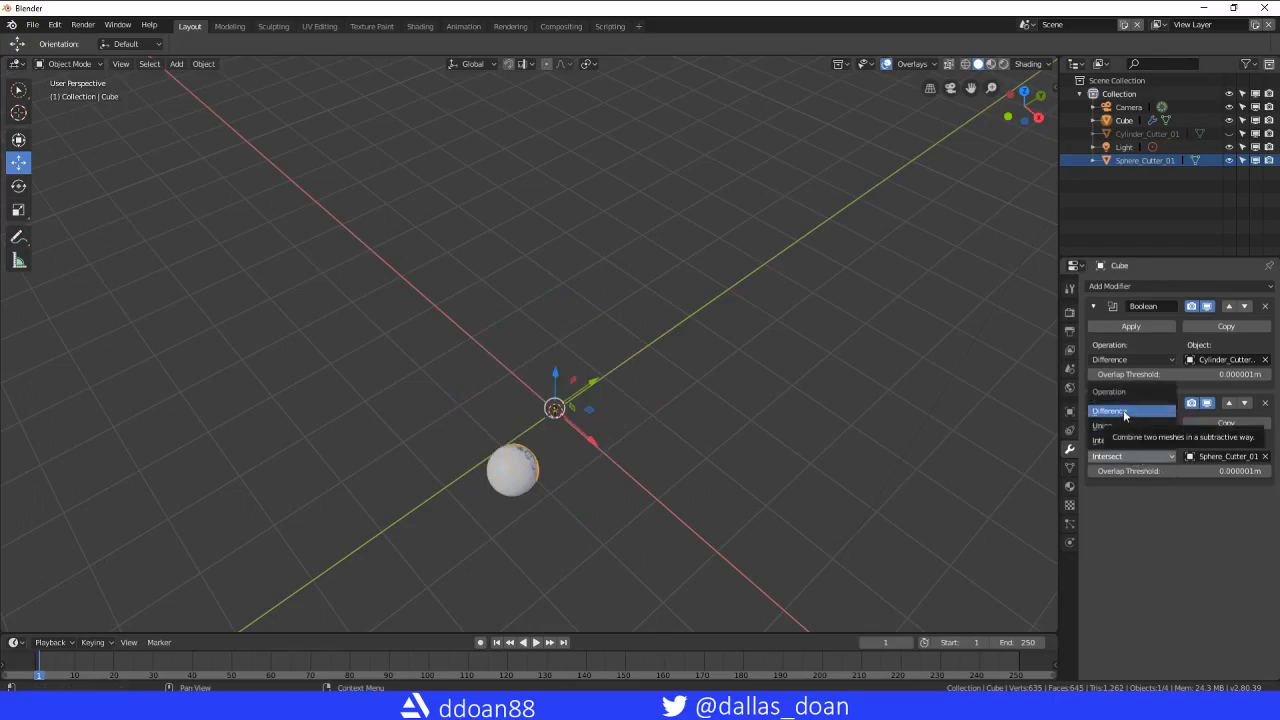
left_click(1110, 411)
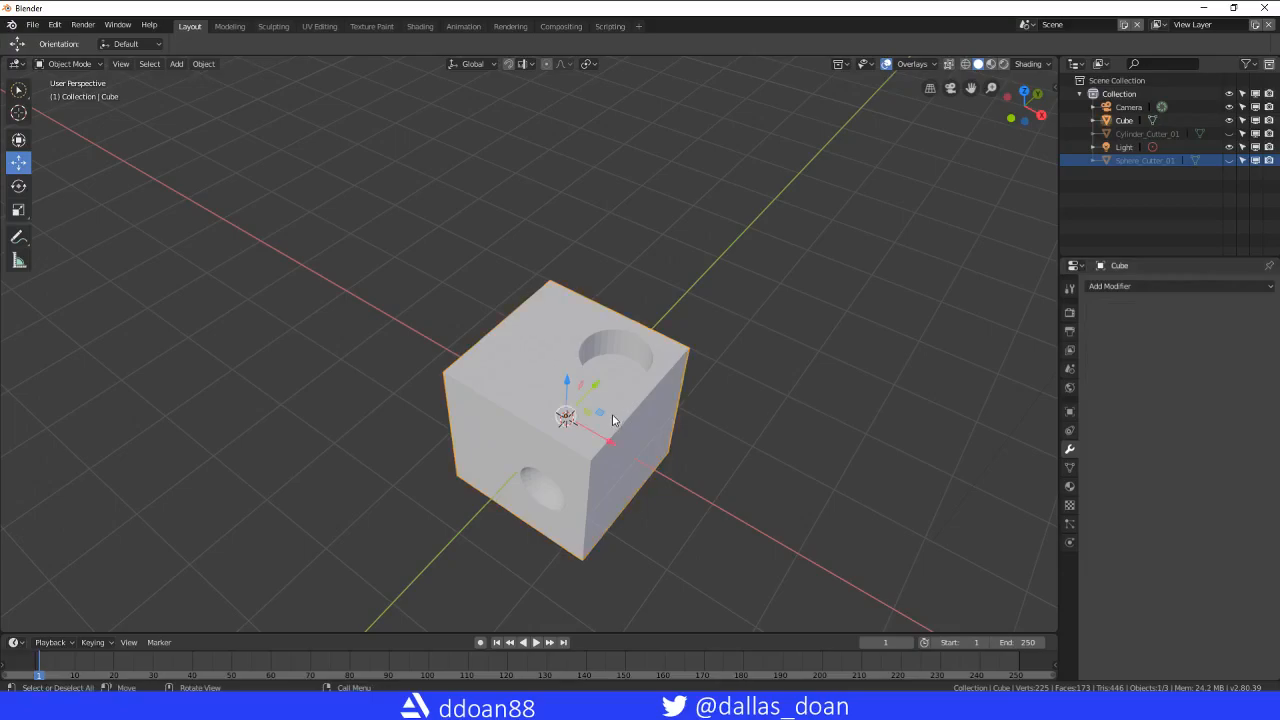
key("Tab")
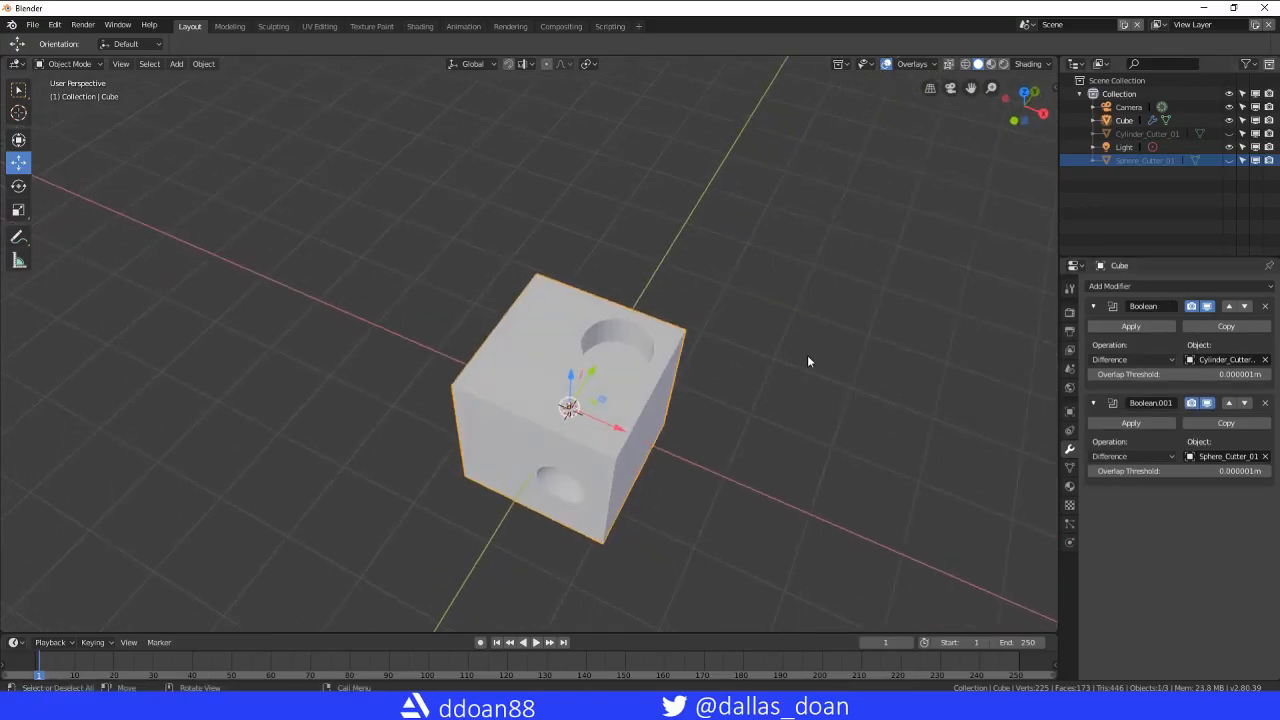
key("Tab")
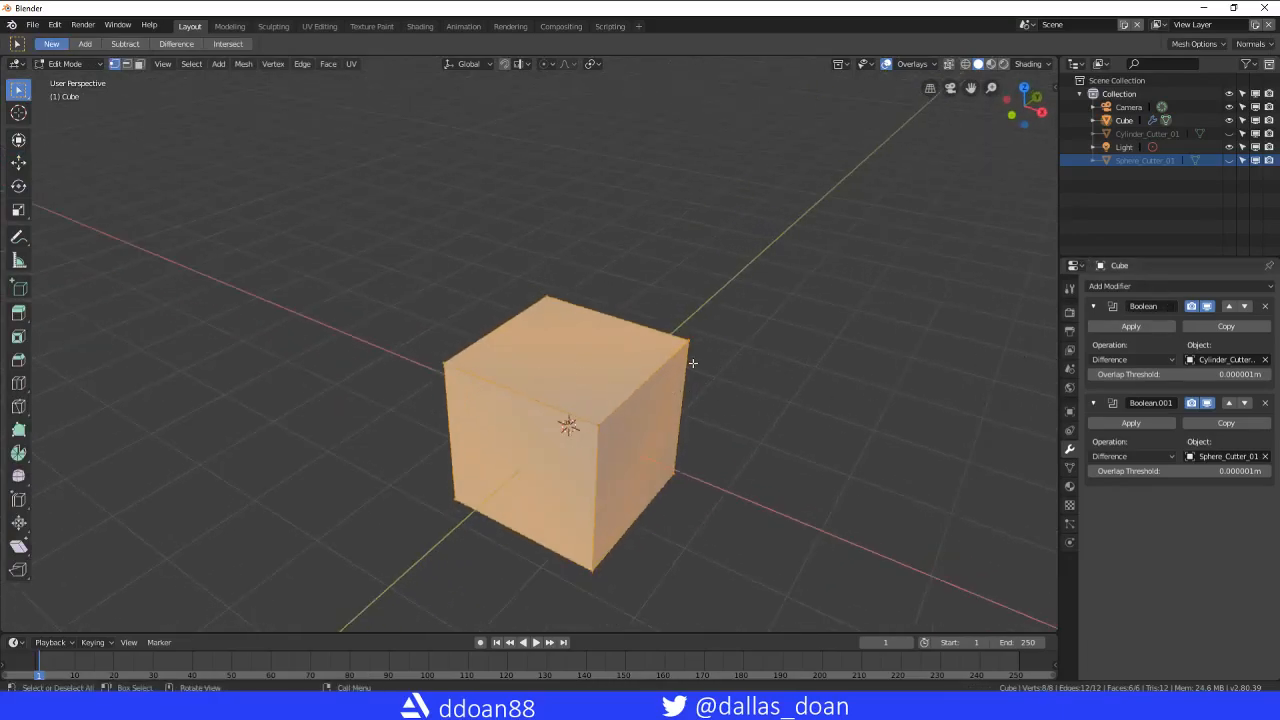
key("Tab")
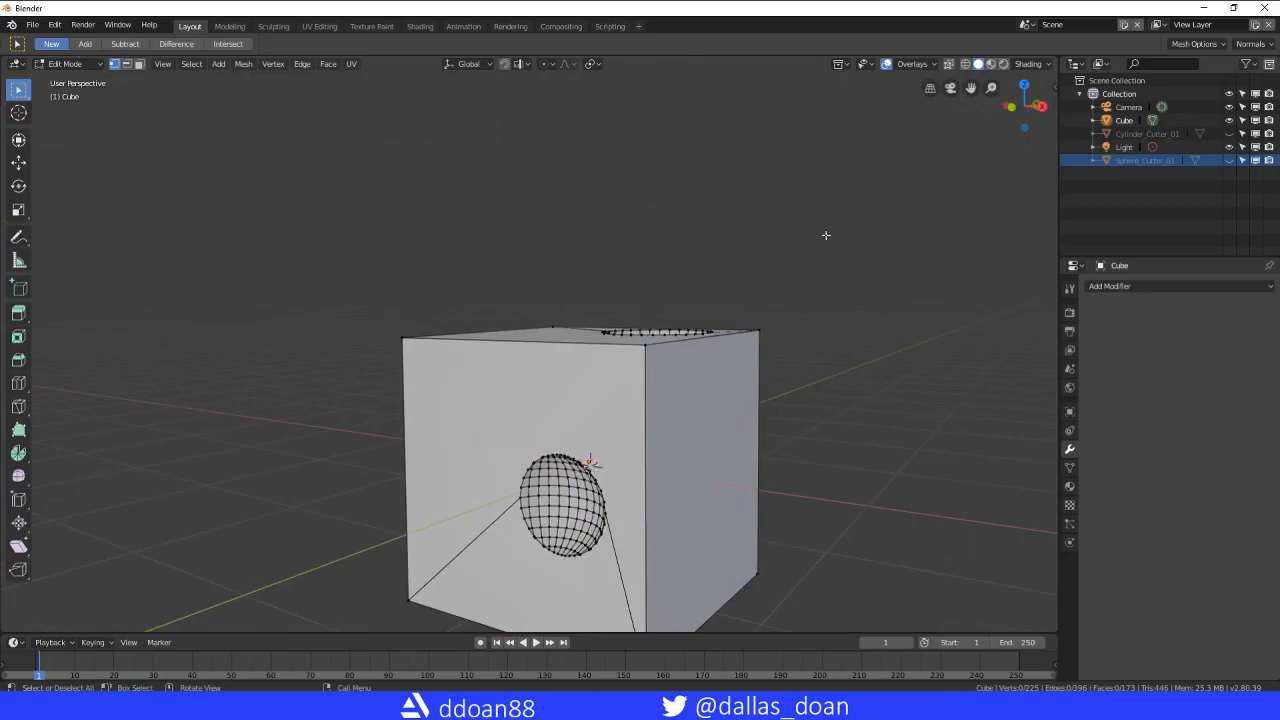
key("Tab")
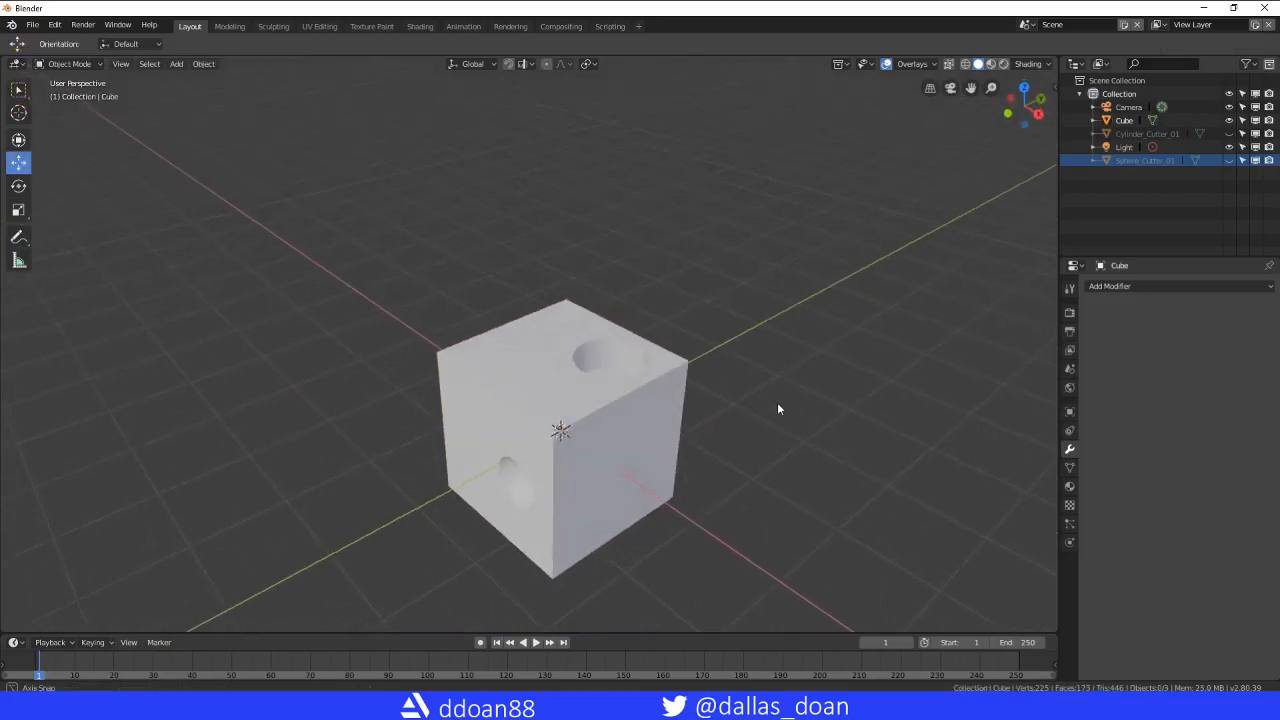